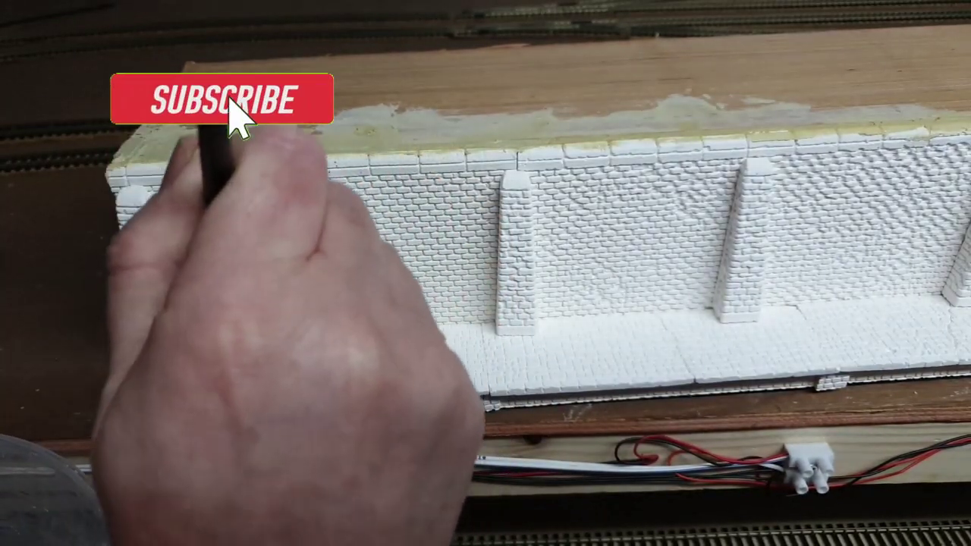
pyautogui.click(227, 102)
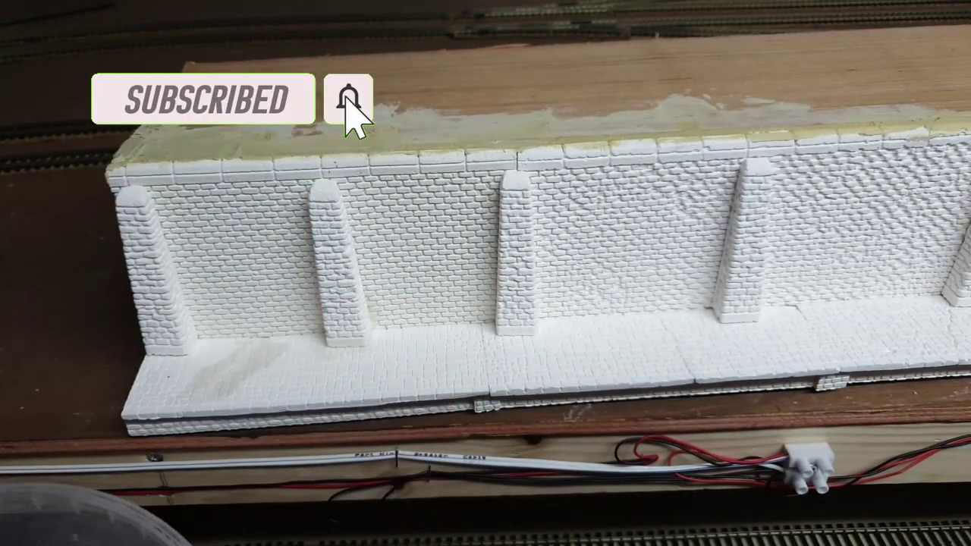